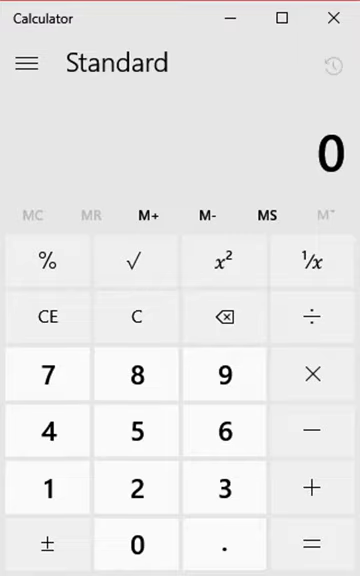
{"action": "mouse_move", "coordinate": [216, 152]}
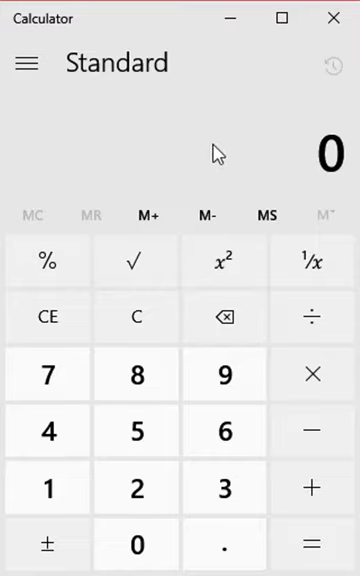
{"action": "mouse_move", "coordinate": [158, 140]}
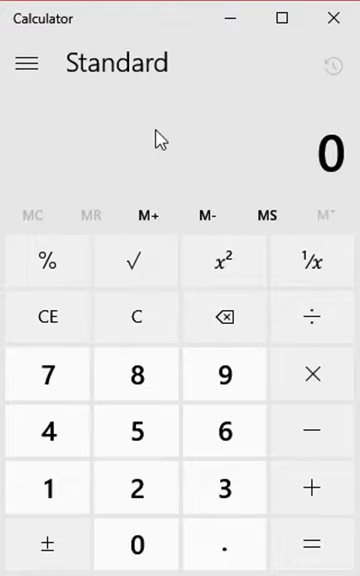
{"action": "mouse_move", "coordinate": [248, 78]}
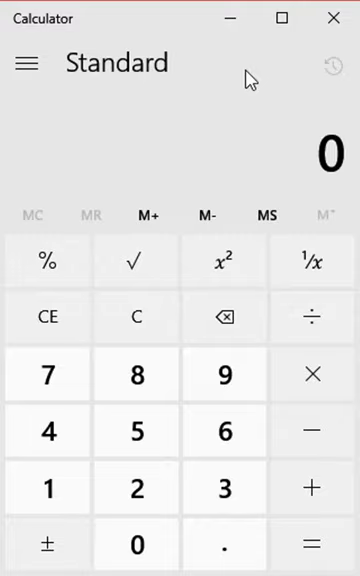
{"action": "mouse_move", "coordinate": [200, 96]}
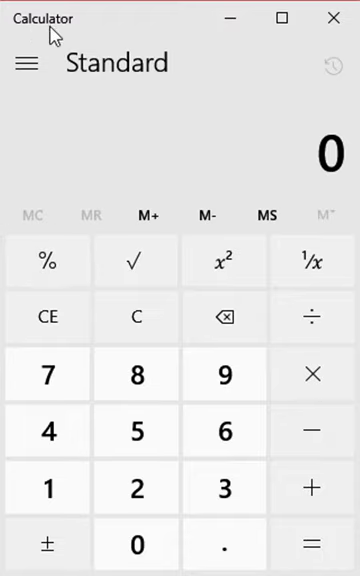
{"action": "mouse_move", "coordinate": [76, 100]}
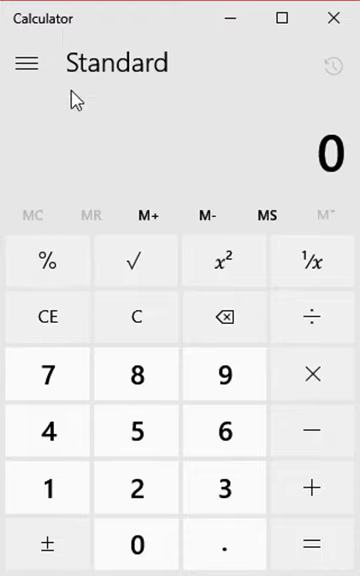
{"action": "mouse_move", "coordinate": [156, 98]}
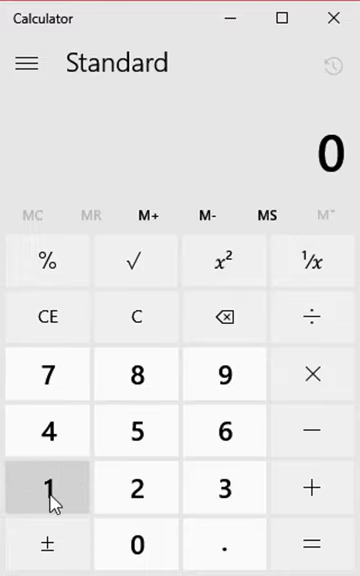
Enter 18 × 59 in Standard mode to compute 1,062.
{"action": "left_click", "coordinate": [48, 488]}
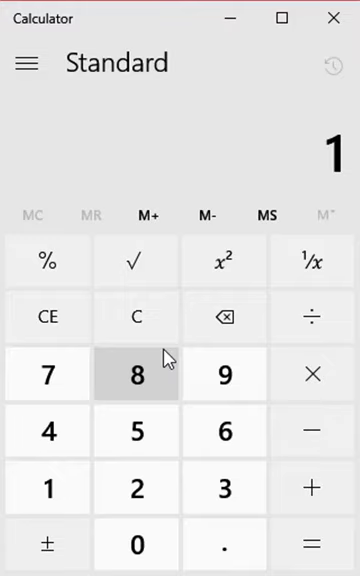
{"action": "left_click", "coordinate": [136, 376]}
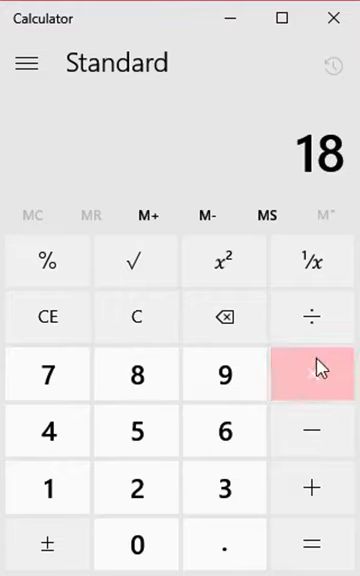
{"action": "left_click", "coordinate": [312, 374]}
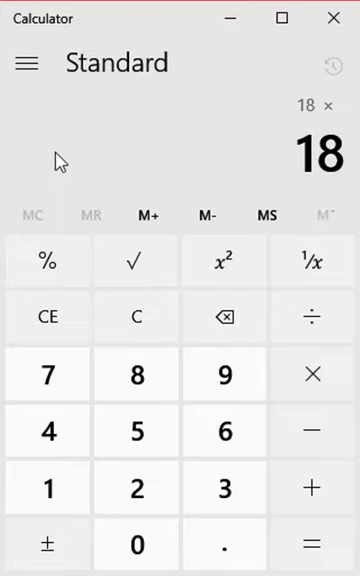
{"action": "mouse_move", "coordinate": [56, 204]}
{"action": "type", "text": "5"}
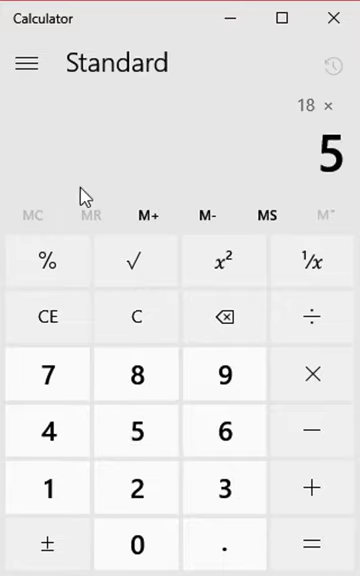
{"action": "left_click", "coordinate": [224, 374]}
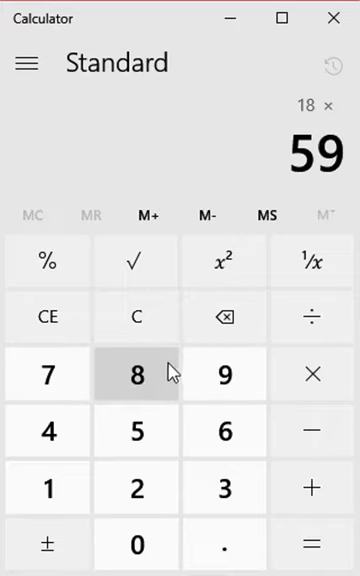
{"action": "mouse_move", "coordinate": [172, 372]}
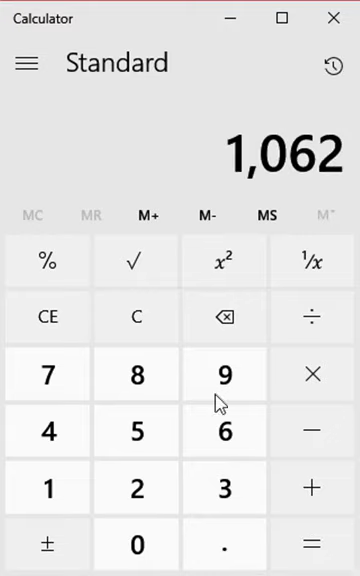
{"action": "mouse_move", "coordinate": [82, 190]}
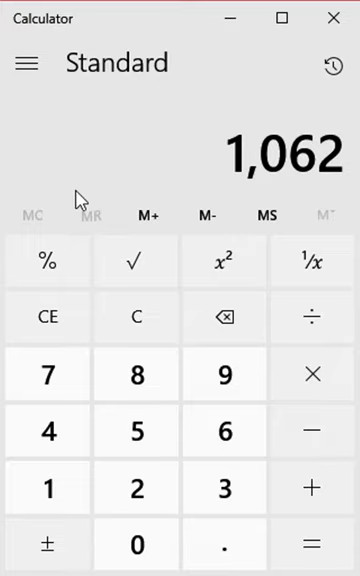
{"action": "mouse_move", "coordinate": [76, 184]}
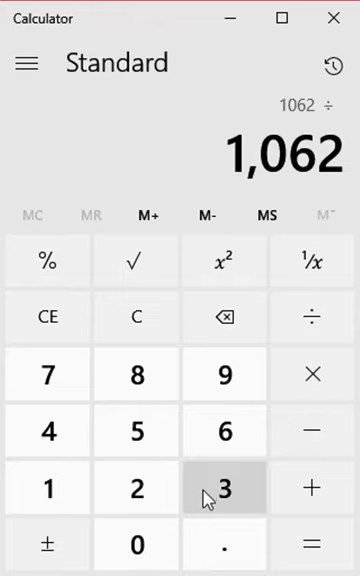
Divide 1,062 by 0 so the calculator shows 'Cannot divide by zero'.
{"action": "left_click", "coordinate": [312, 540]}
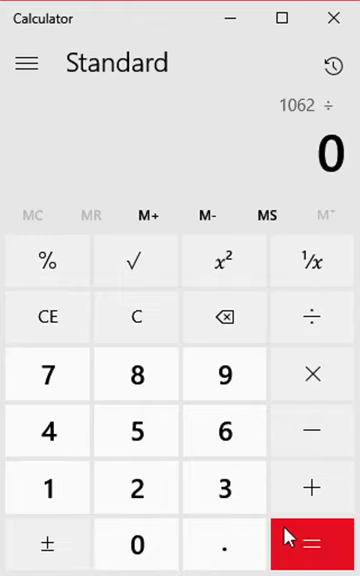
{"action": "left_click", "coordinate": [312, 540]}
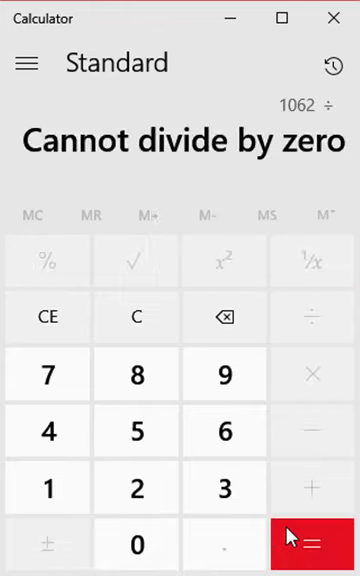
{"action": "mouse_move", "coordinate": [198, 216]}
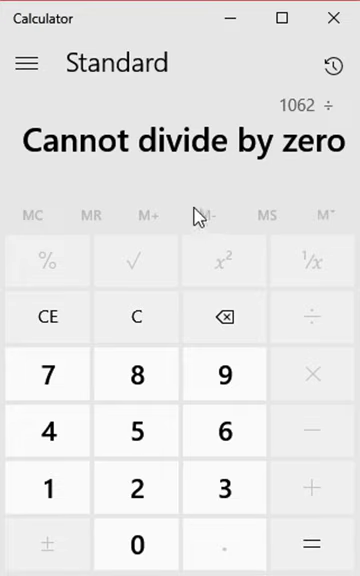